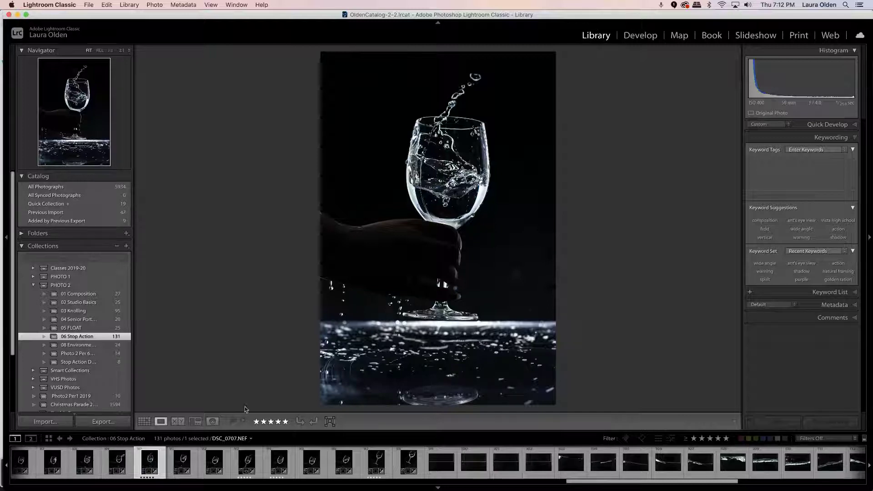
# Browse the wine-glass splash thumbnails in the filmstrip to compare the shots.
pyautogui.click(245, 461)
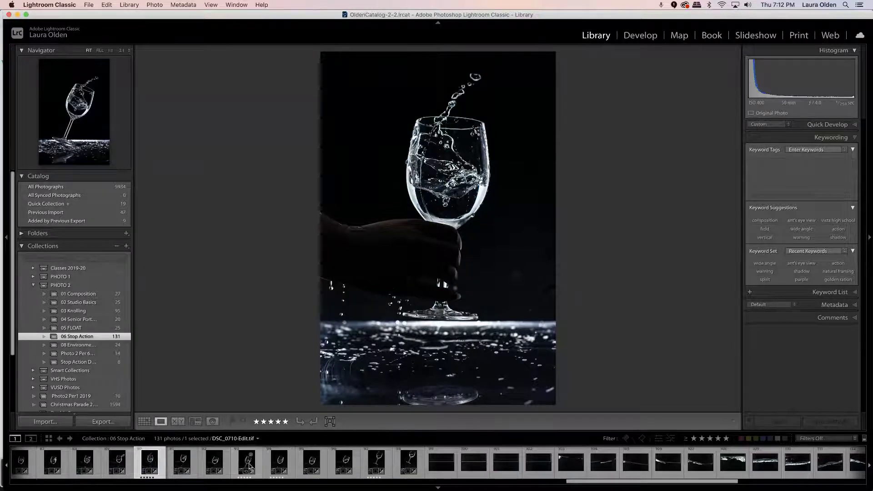
pyautogui.click(376, 462)
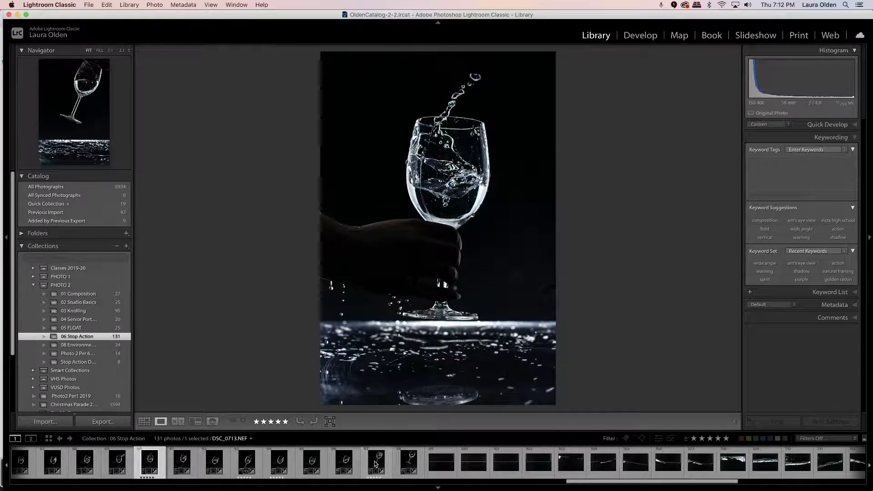
pyautogui.click(376, 461)
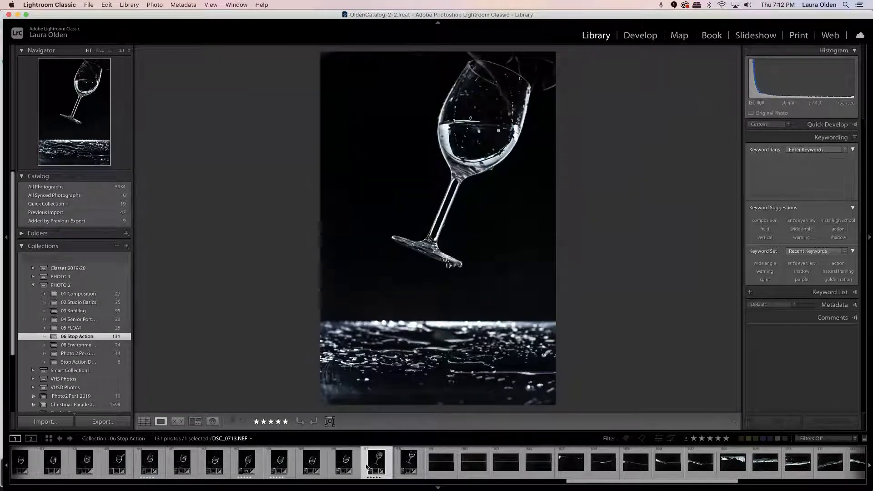
pyautogui.click(278, 462)
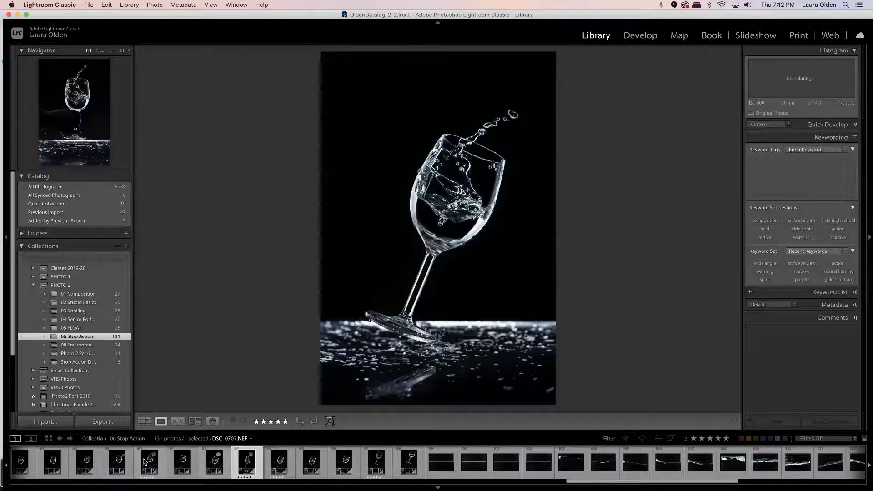
pyautogui.click(148, 461)
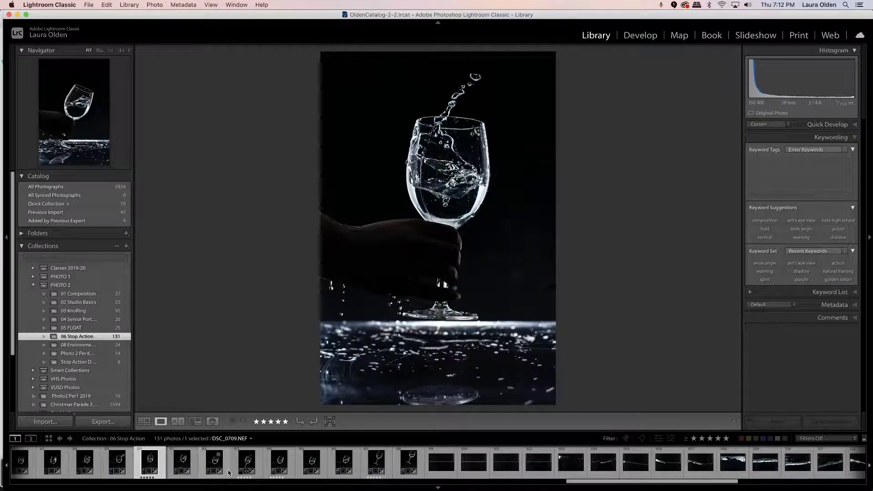
# Build a three-photo selection of splash shots with the hand-held glass as primary.
pyautogui.click(376, 462)
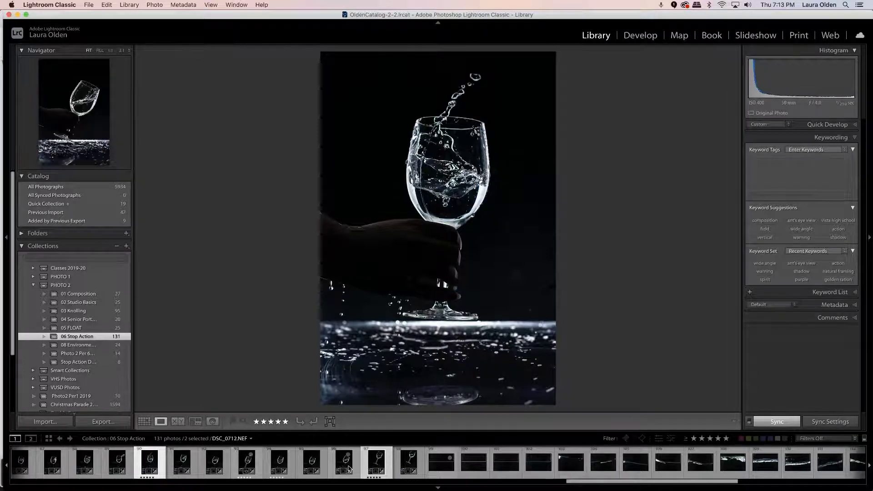
pyautogui.moveTo(346, 462)
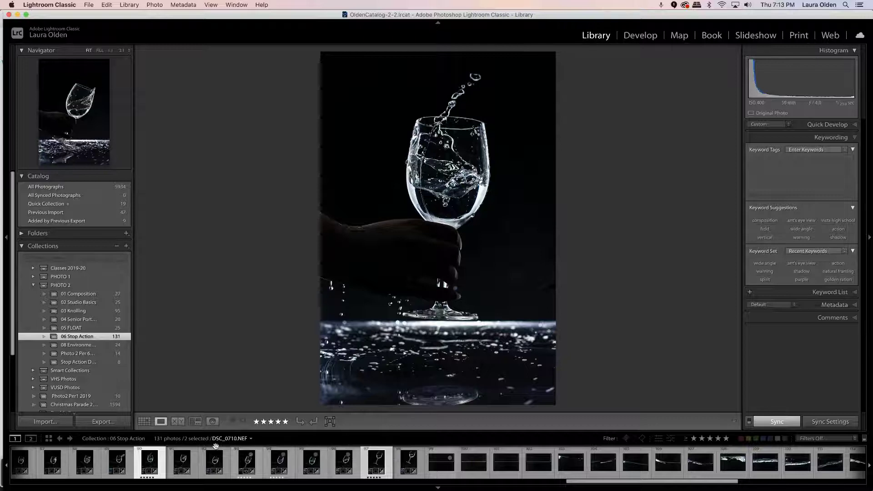
pyautogui.click(246, 462)
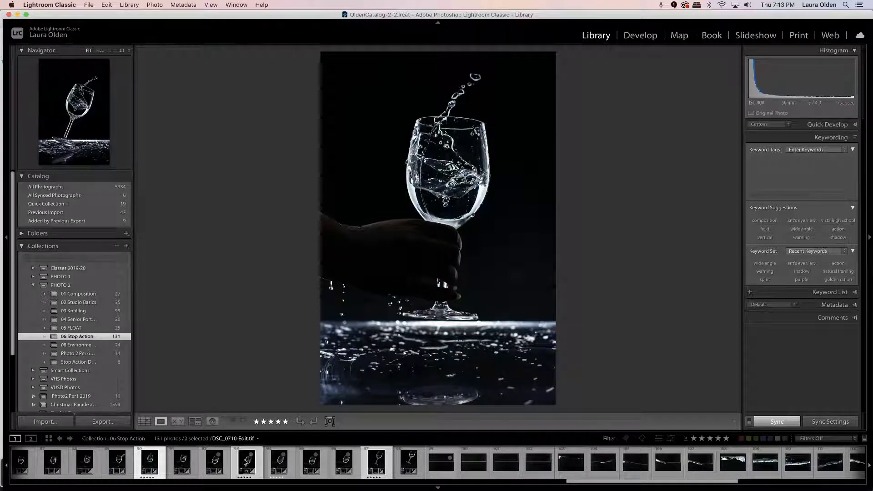
pyautogui.click(247, 462)
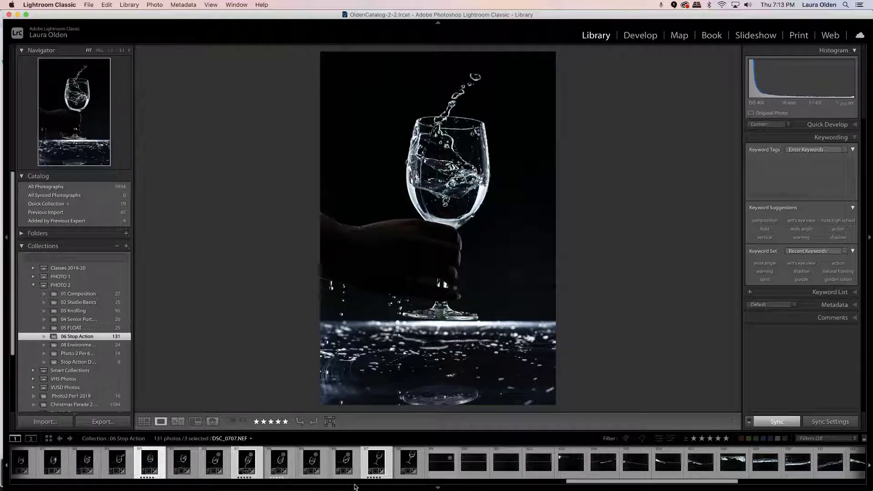
pyautogui.click(375, 461)
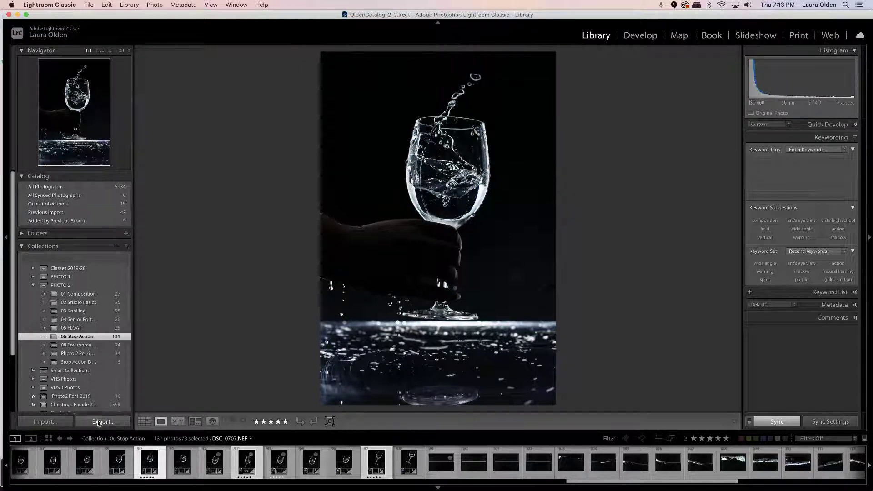
pyautogui.click(103, 422)
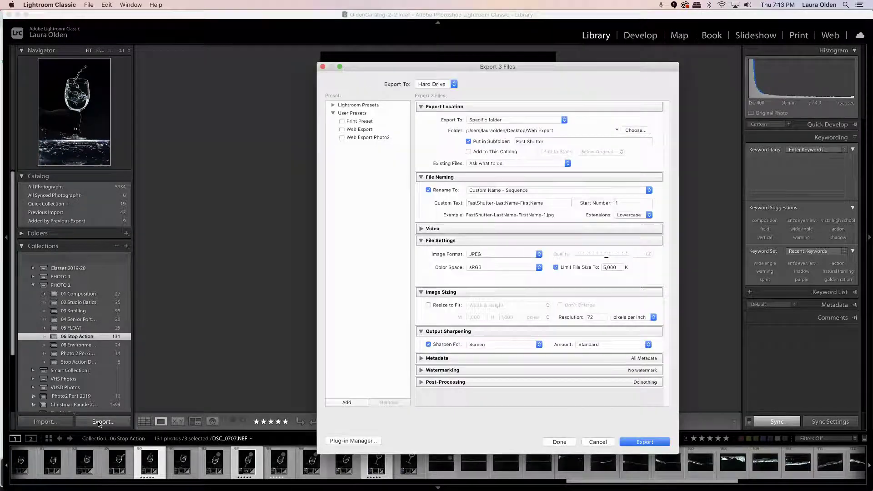
pyautogui.moveTo(420, 118)
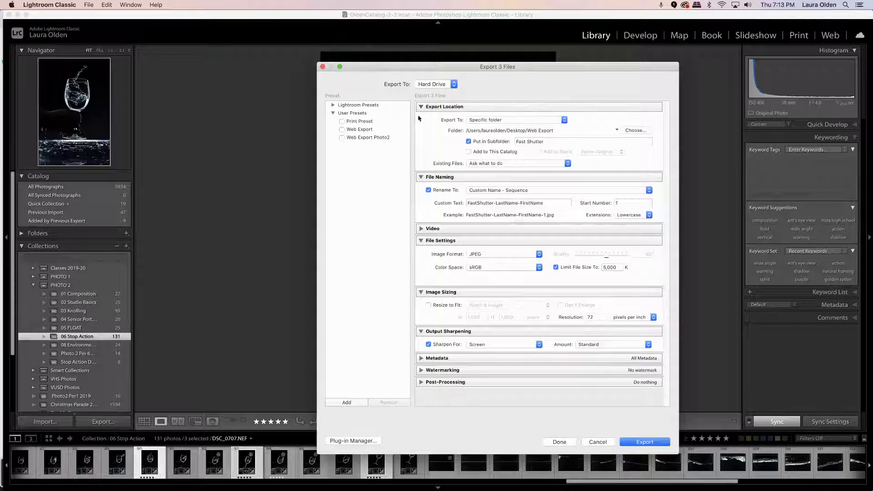
pyautogui.moveTo(561, 153)
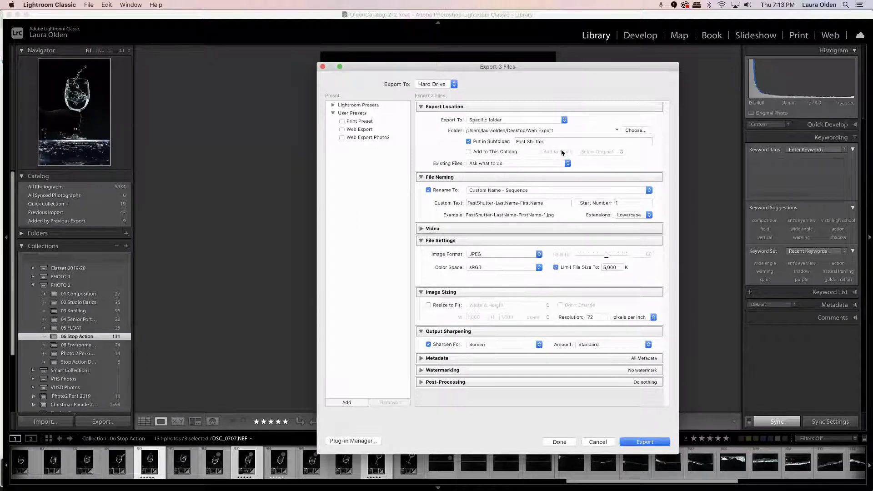
pyautogui.moveTo(671, 249)
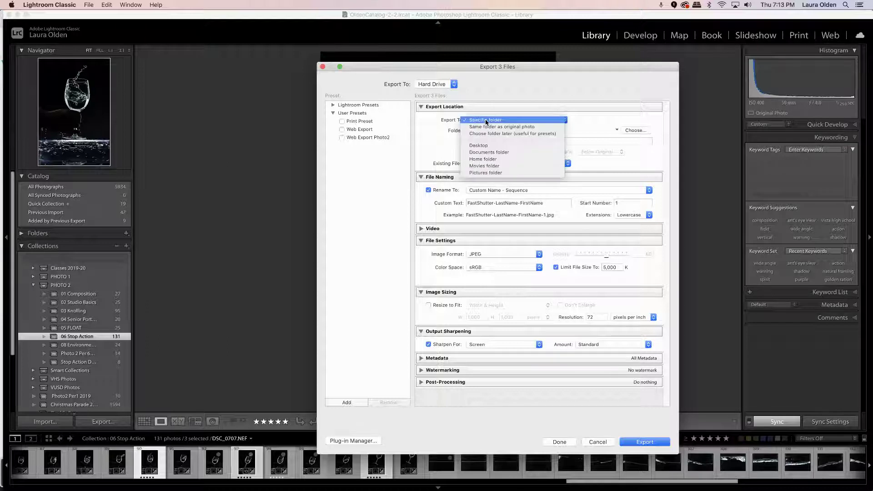
pyautogui.moveTo(540, 122)
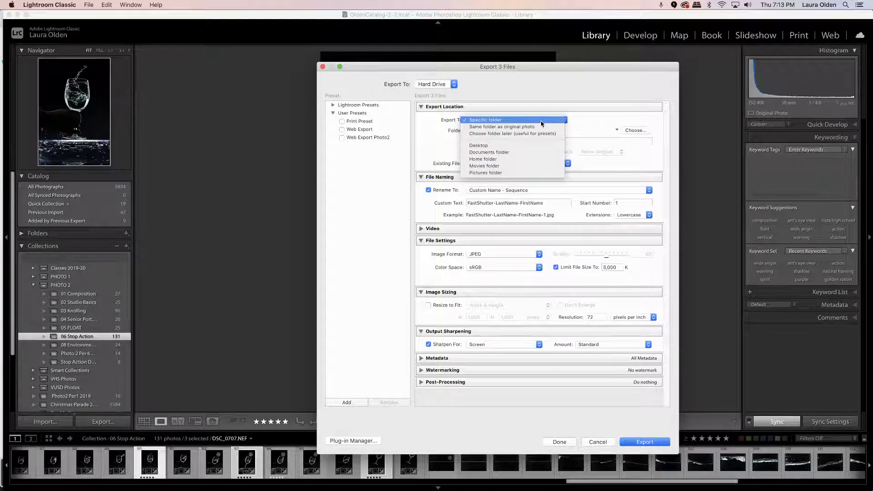
pyautogui.click(485, 120)
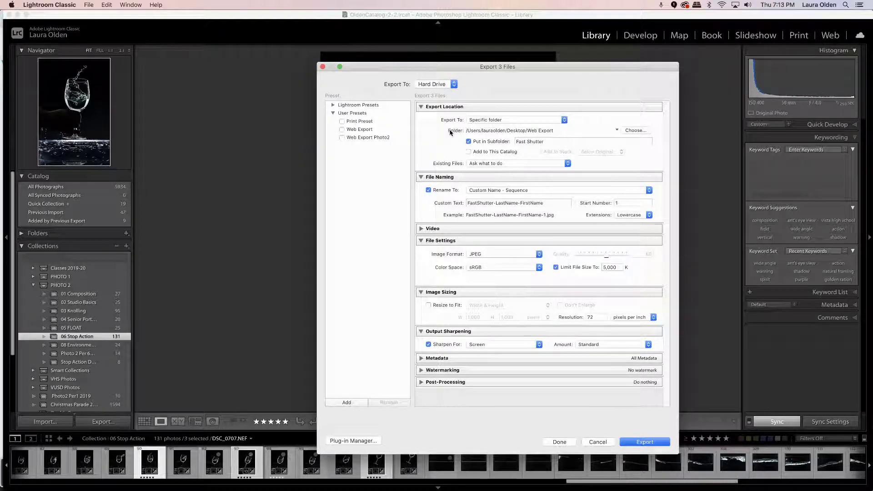
pyautogui.moveTo(535, 136)
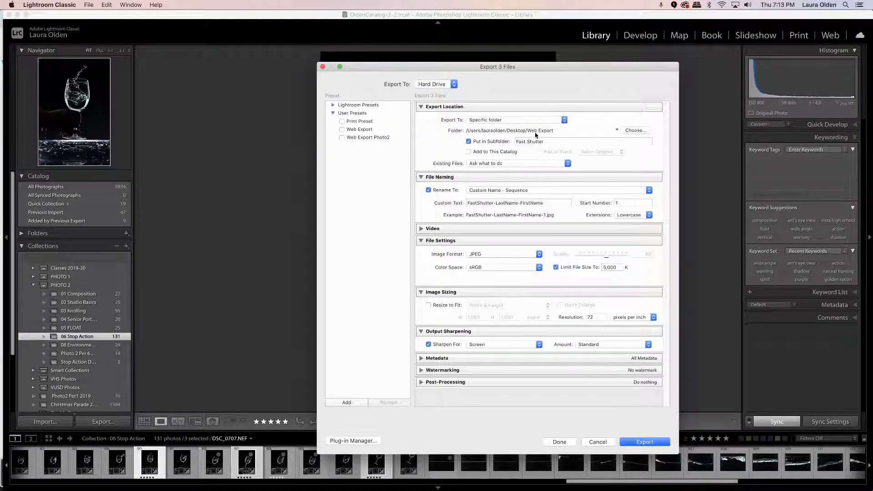
pyautogui.moveTo(477, 128)
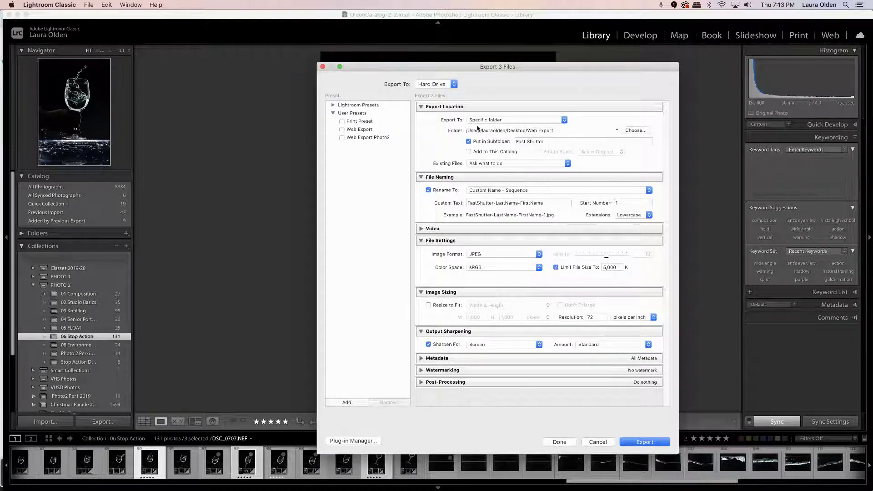
pyautogui.moveTo(510, 134)
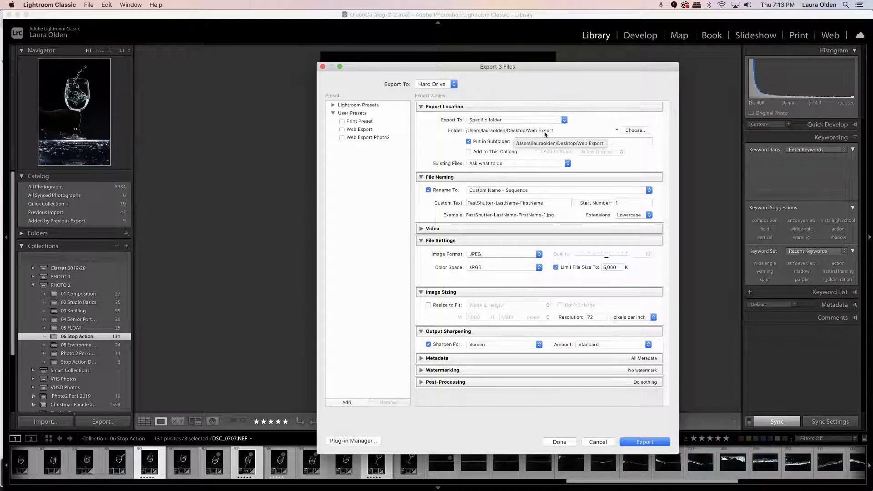
pyautogui.click(635, 130)
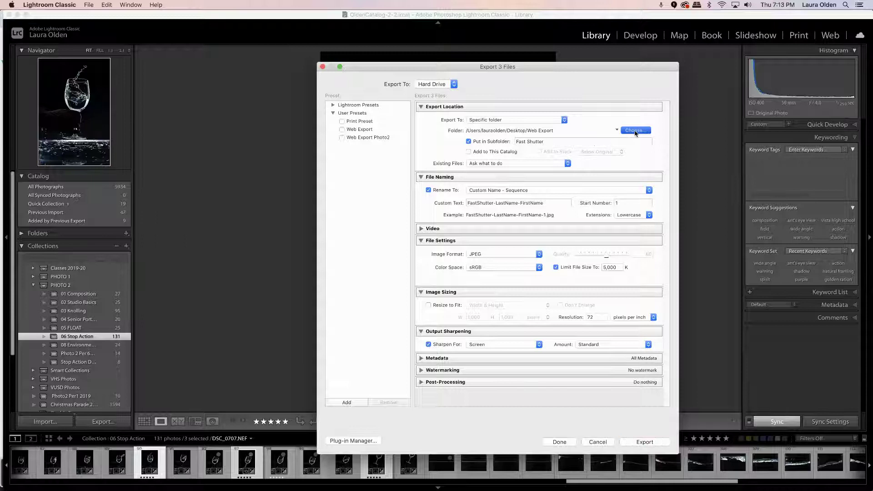
# Browse to the Desktop and abandon creating a duplicate 'Web Export' folder.
pyautogui.click(634, 131)
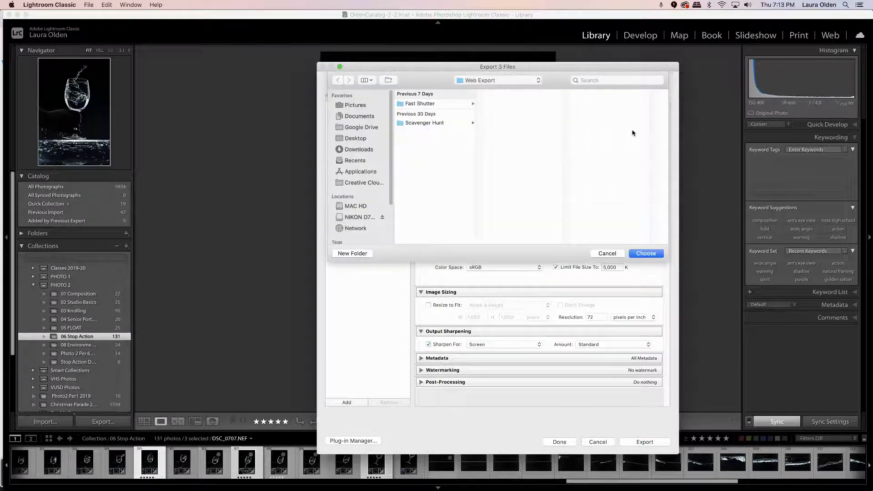
pyautogui.moveTo(339, 190)
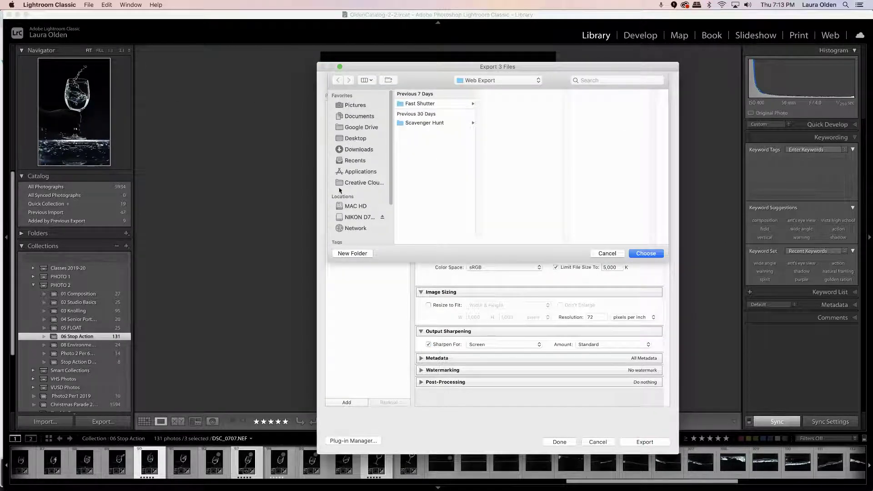
pyautogui.click(355, 139)
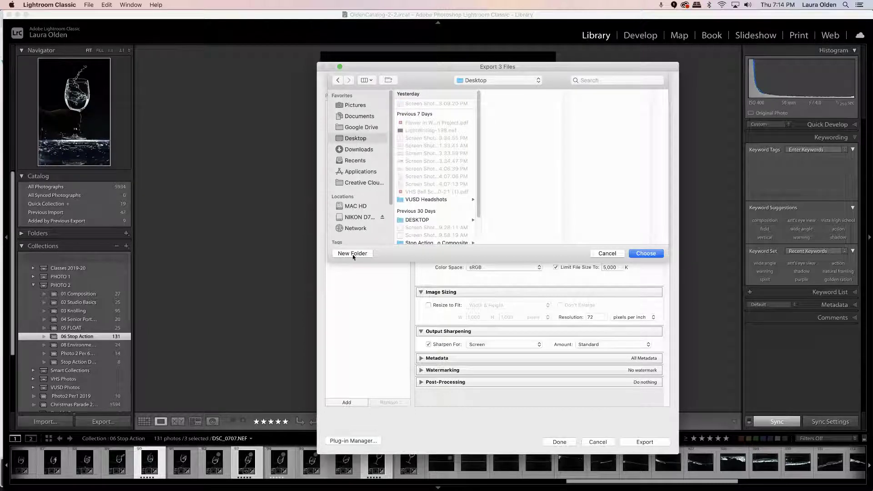
pyautogui.click(352, 254)
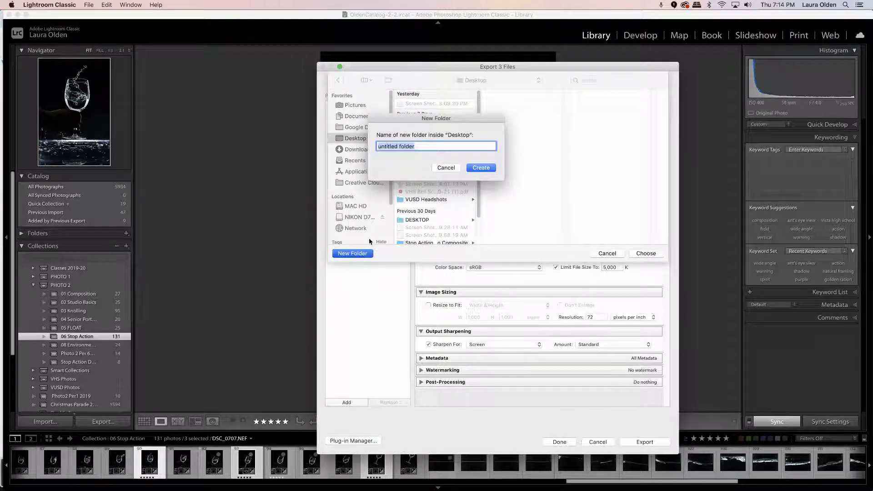
pyautogui.write('Web Export')
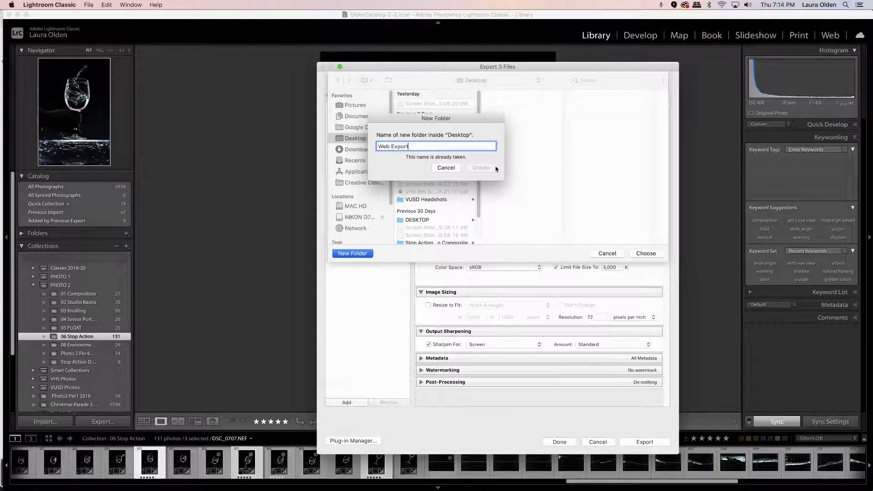
pyautogui.click(446, 168)
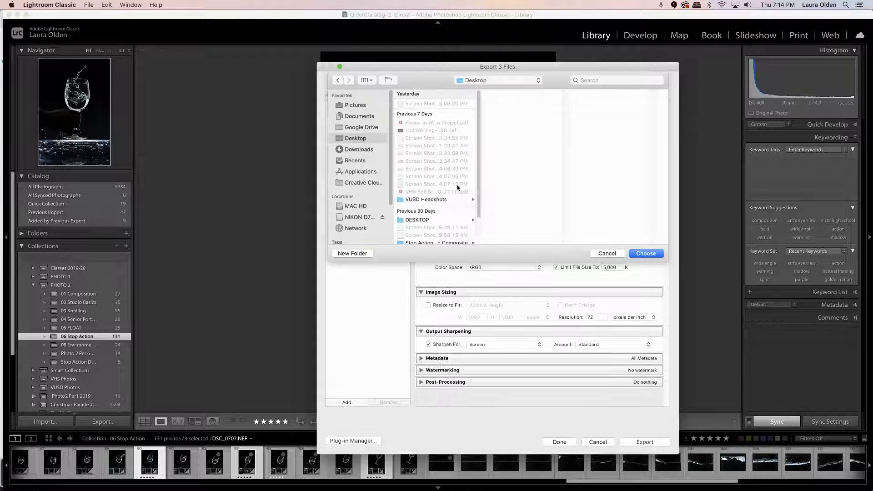
# Choose the existing Web Export folder on the Desktop as the export destination.
pyautogui.scroll(-3)
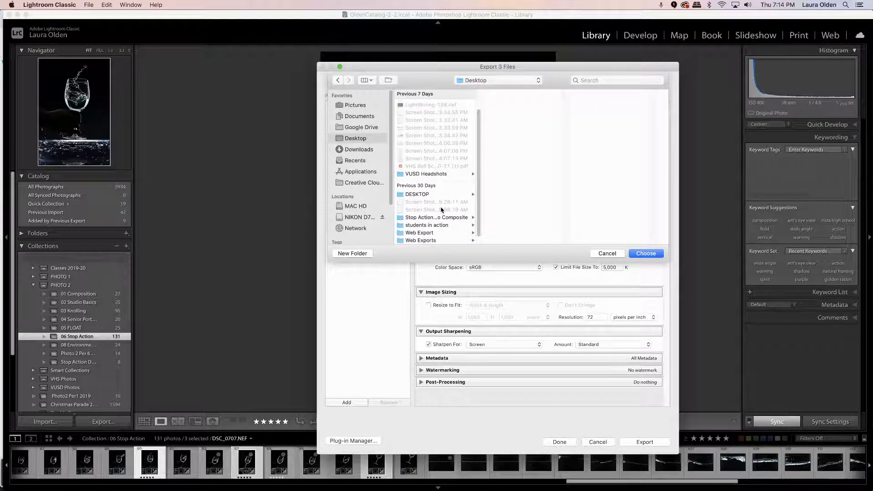
pyautogui.click(420, 232)
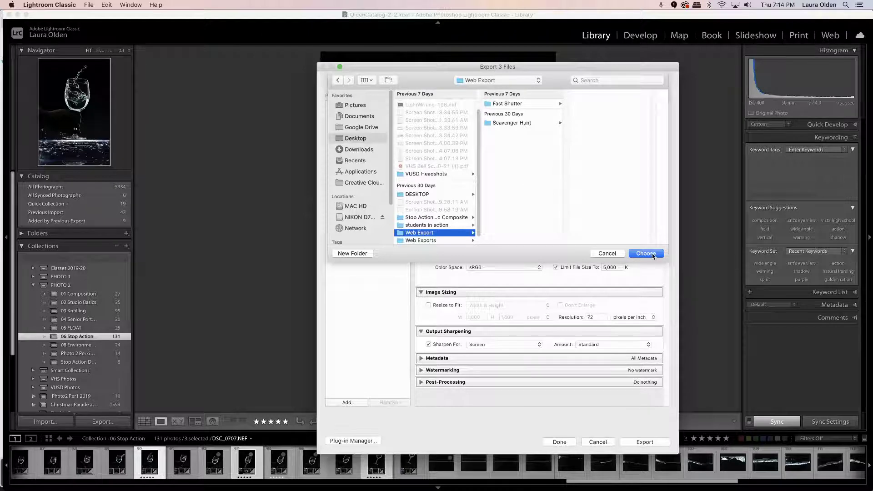
pyautogui.moveTo(704, 225)
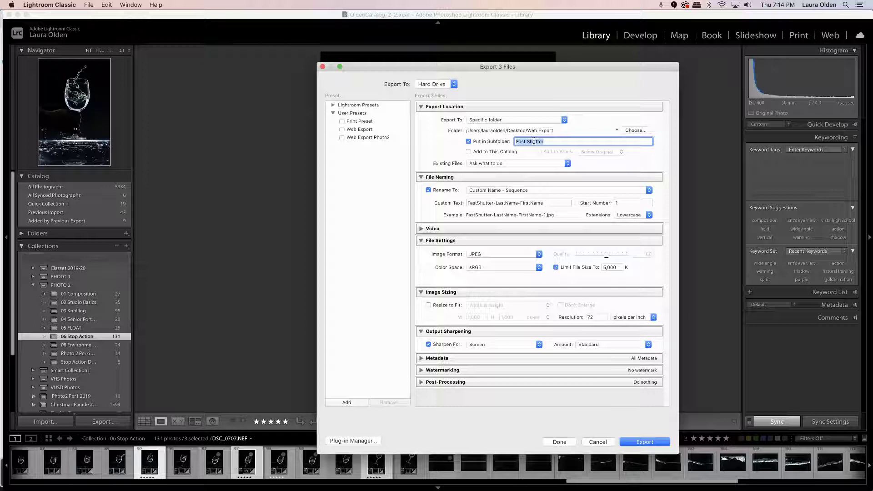
# Name the export subfolder 'Stop Action Composite' with StopAction-LastName-FirstName file naming.
pyautogui.write('Stop Action Compo')
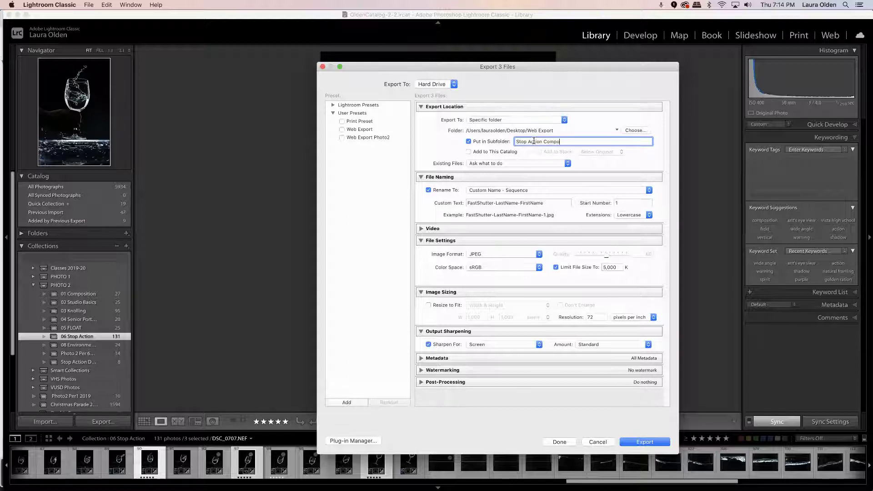
pyautogui.write('site')
pyautogui.click(518, 202)
pyautogui.write('StopAction')
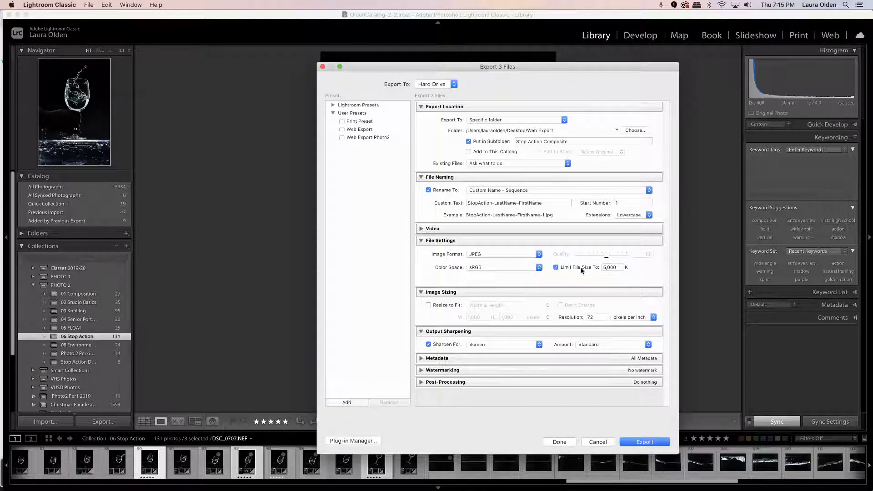
pyautogui.moveTo(629, 272)
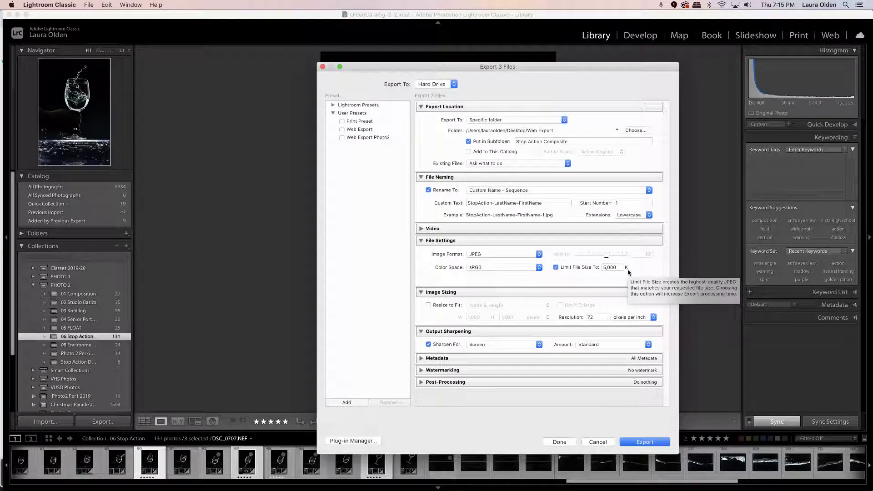
pyautogui.moveTo(487, 314)
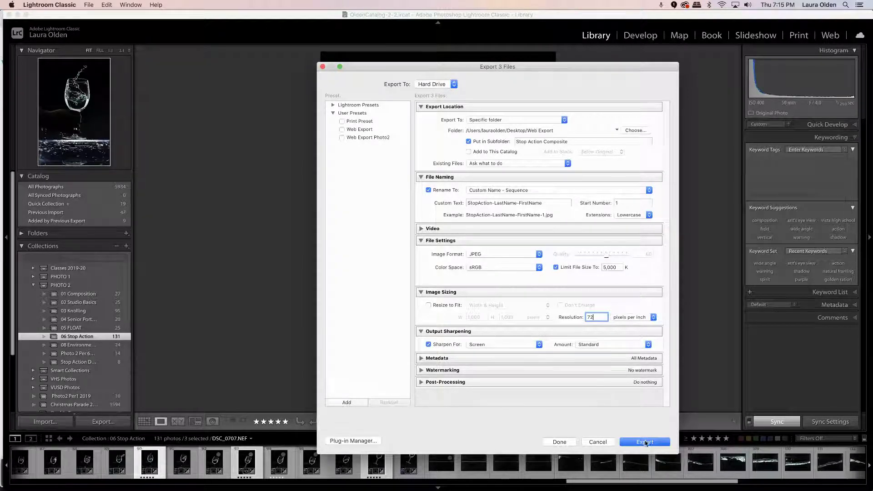
# Export the three photos and view the Stop Action Composite folder's JPEGs in Finder.
pyautogui.click(644, 442)
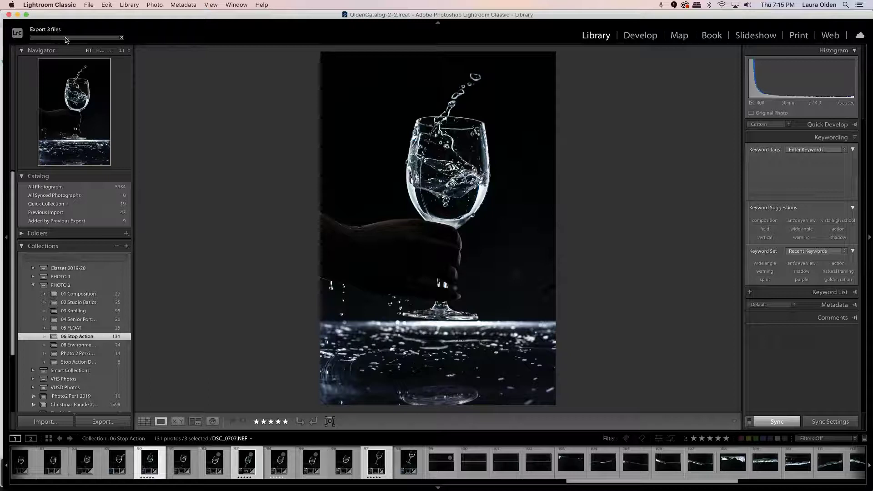
pyautogui.moveTo(170, 71)
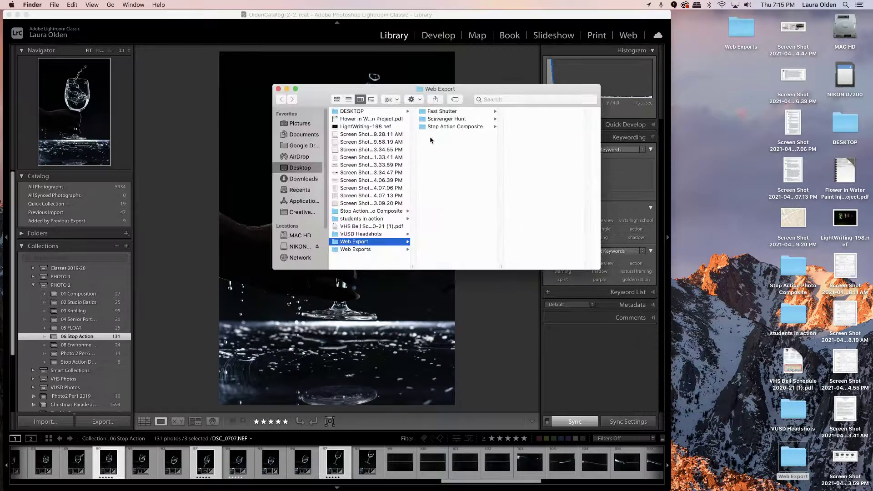
pyautogui.click(455, 127)
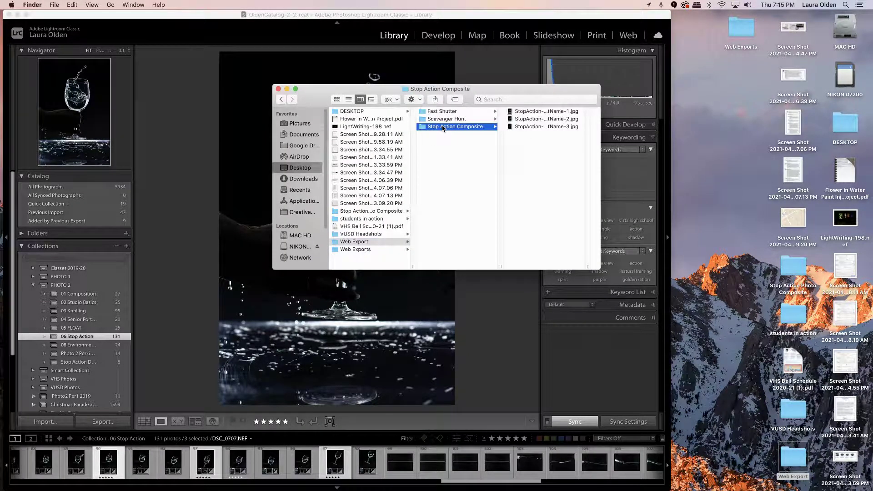